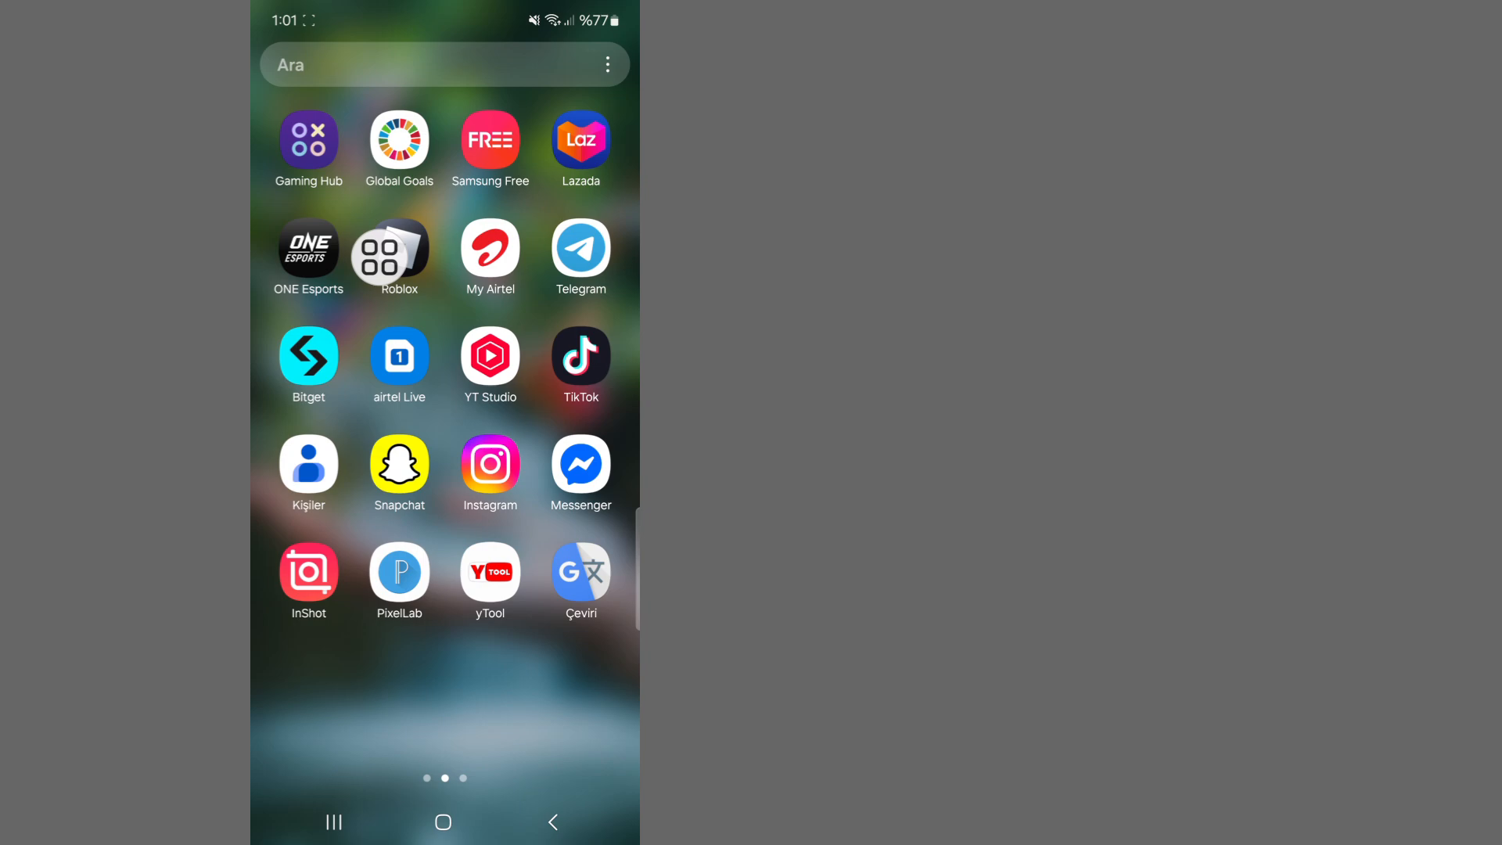
Launch Roblox, return home, then start the Play Store from the first home page.
left_click(398, 251)
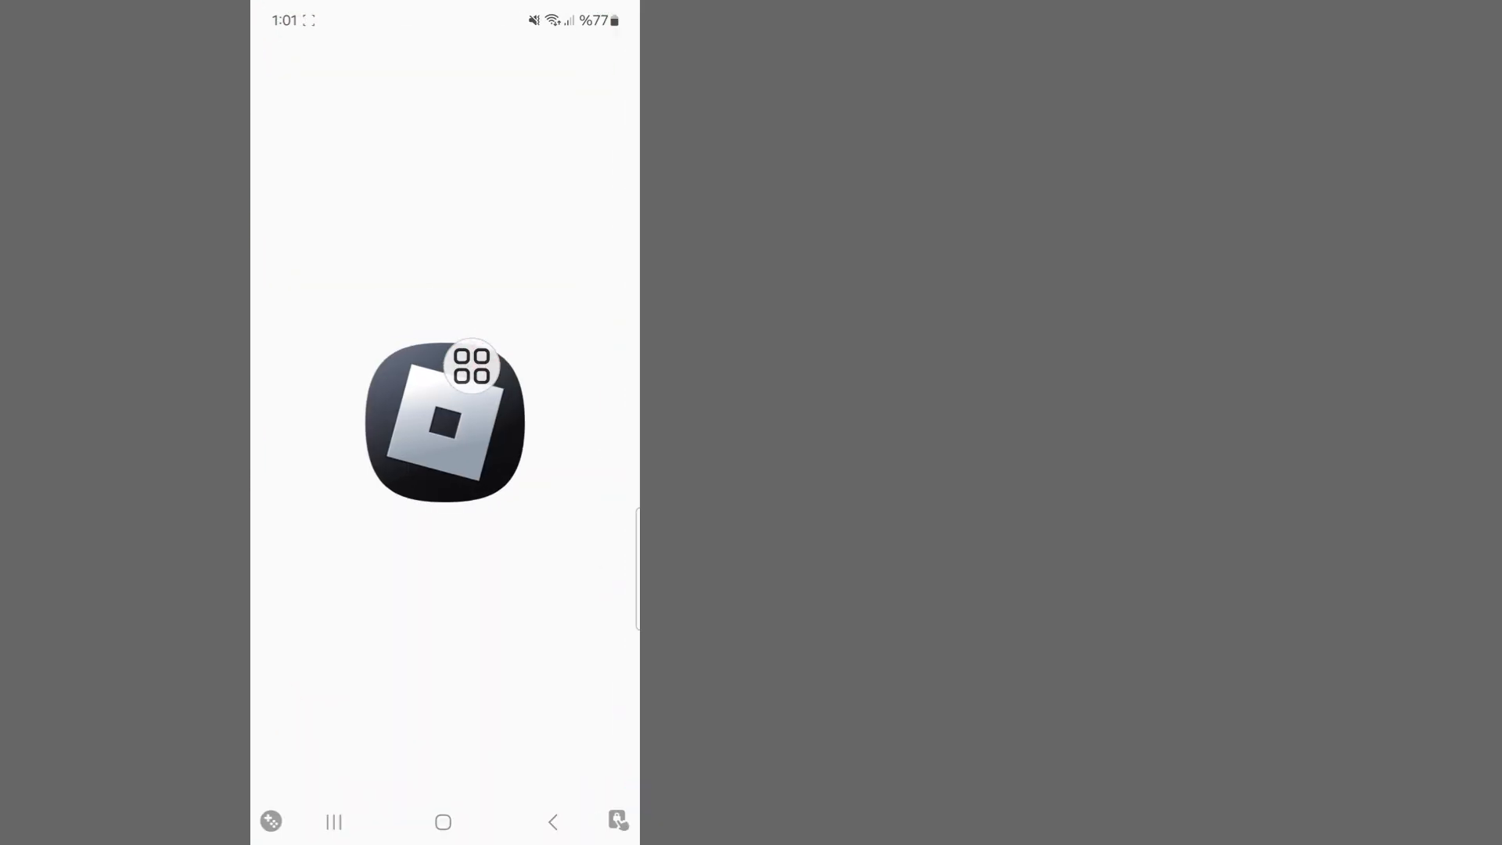
left_click(444, 419)
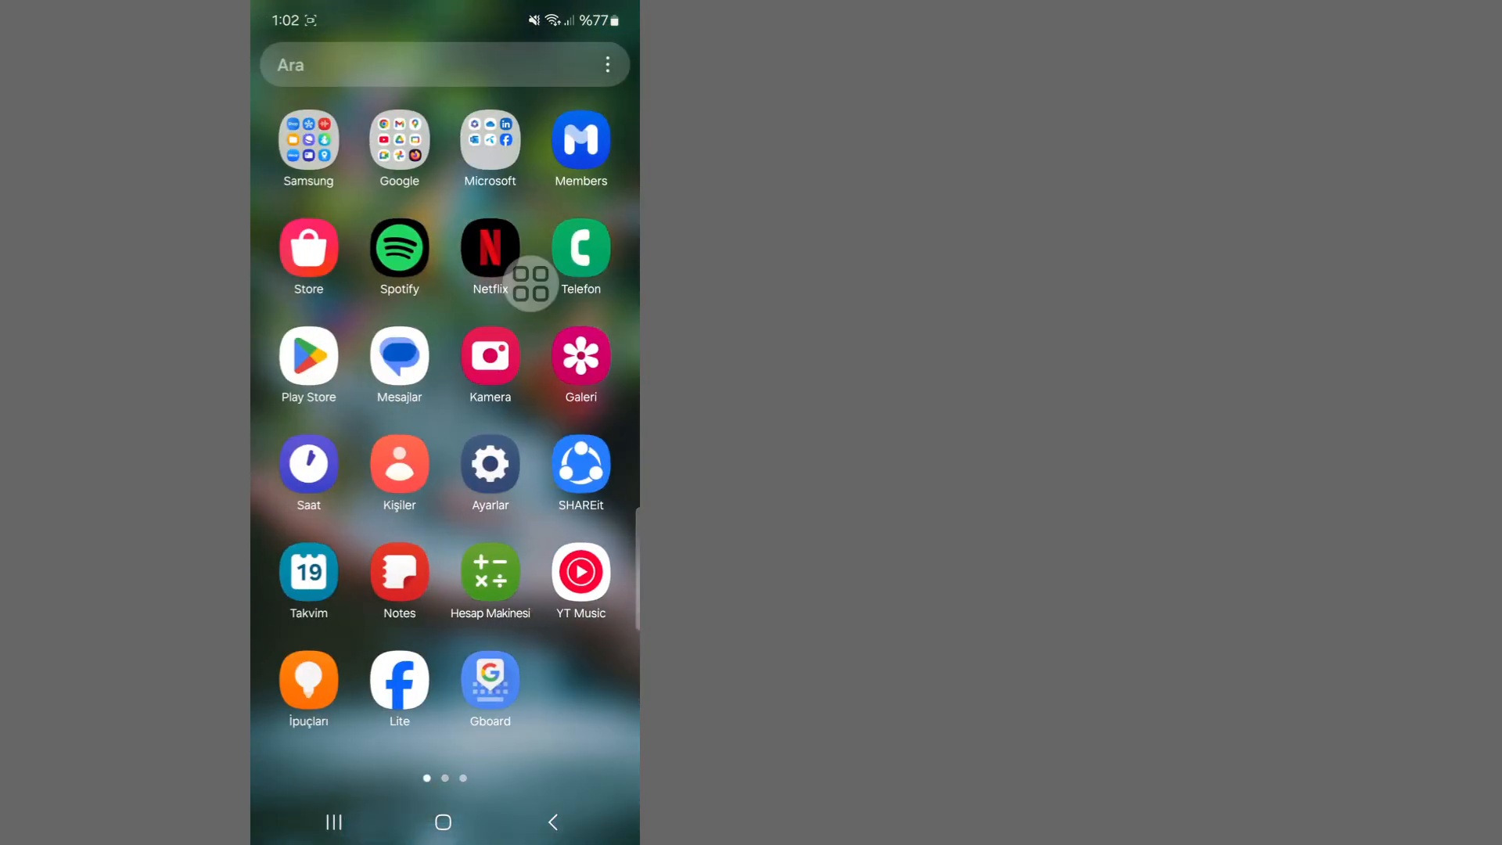
scroll("left", 3)
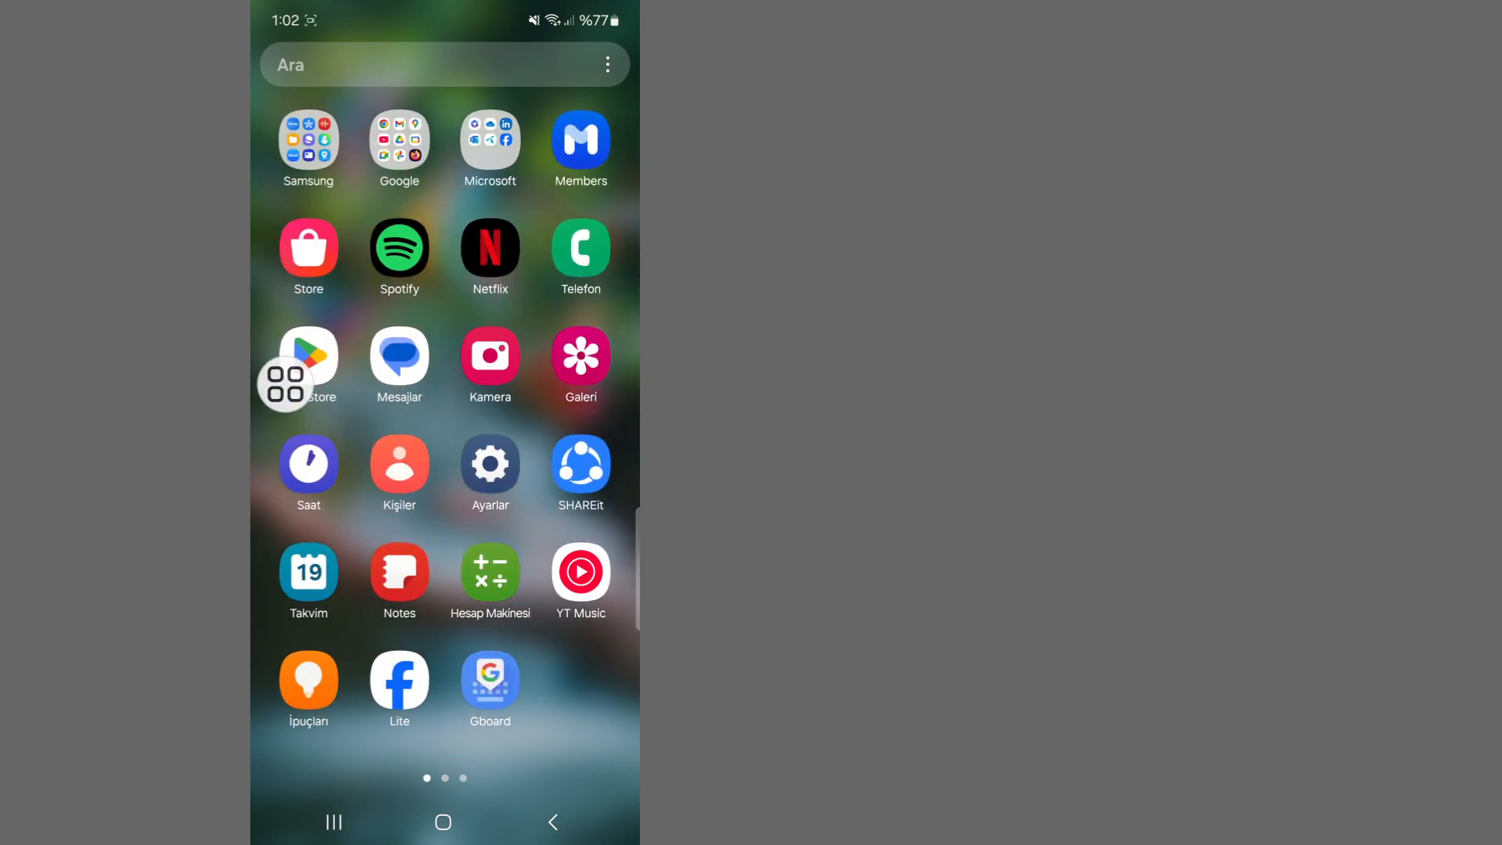
left_click(308, 366)
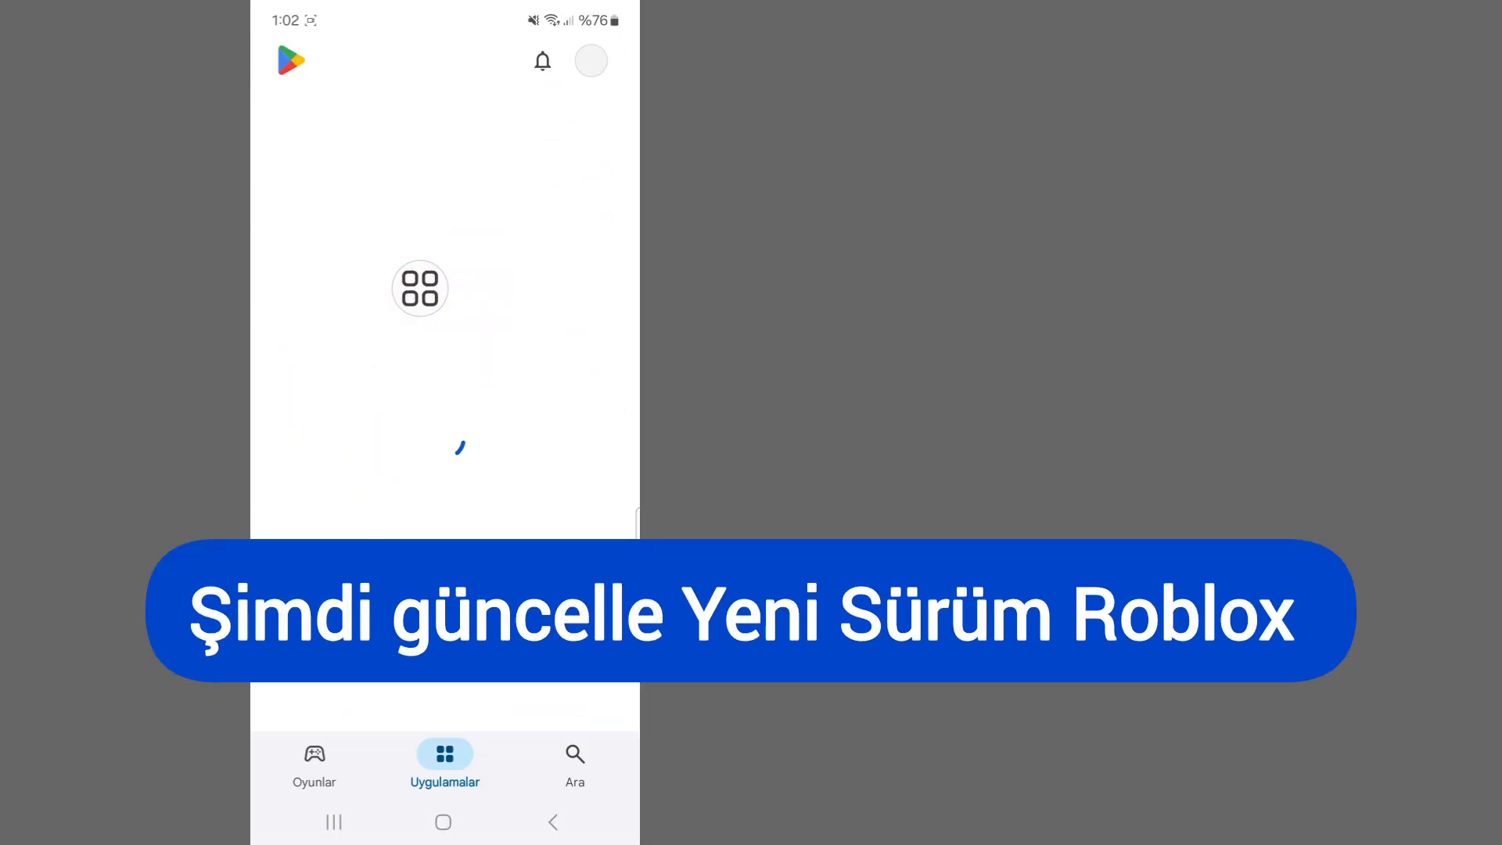
Search the Play Store for 'rob' and open the Roblox app page.
left_click(575, 766)
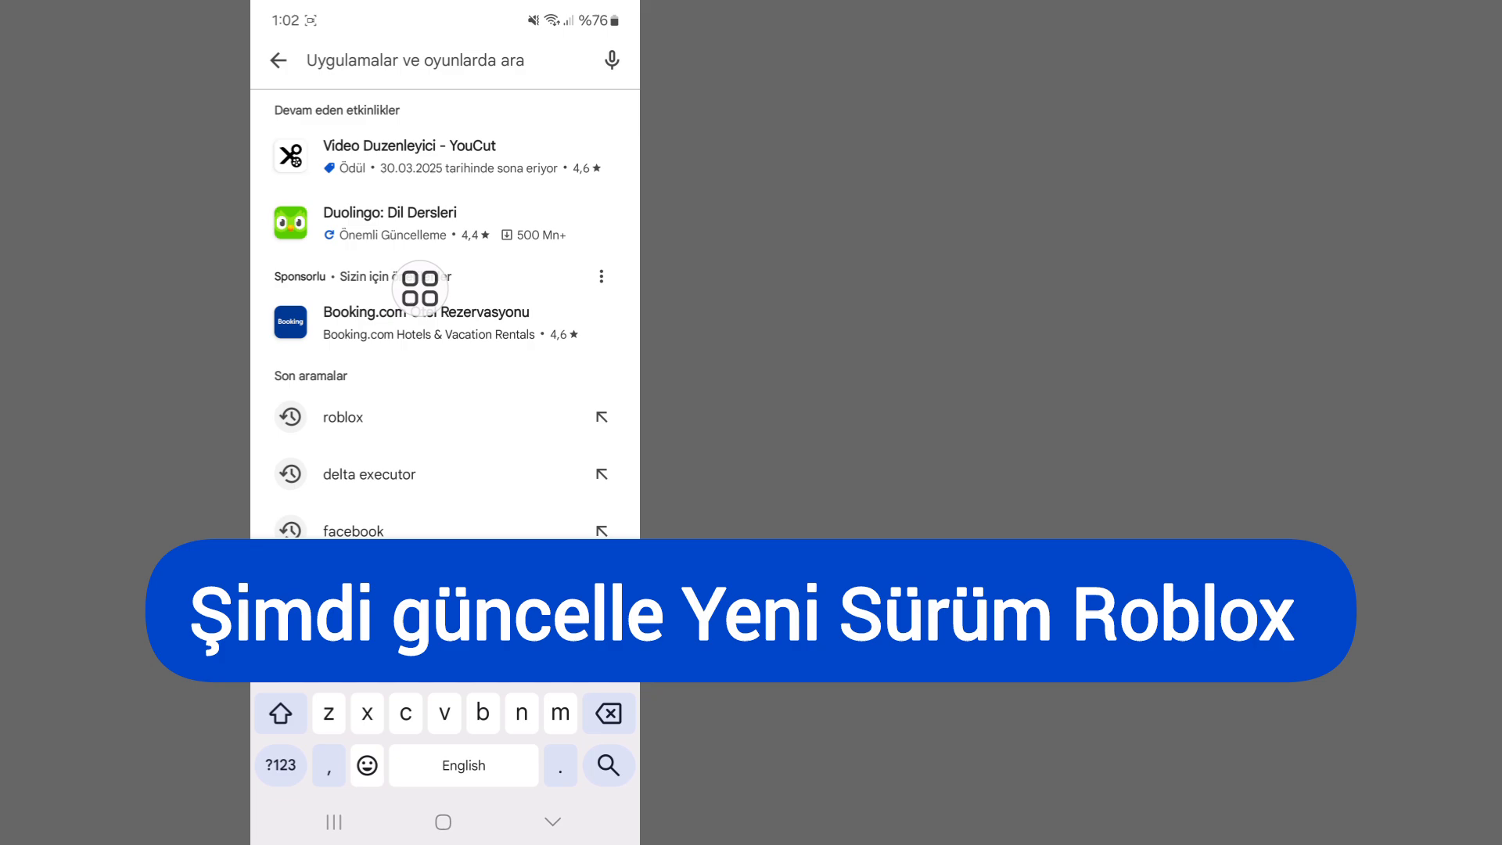
type("rob")
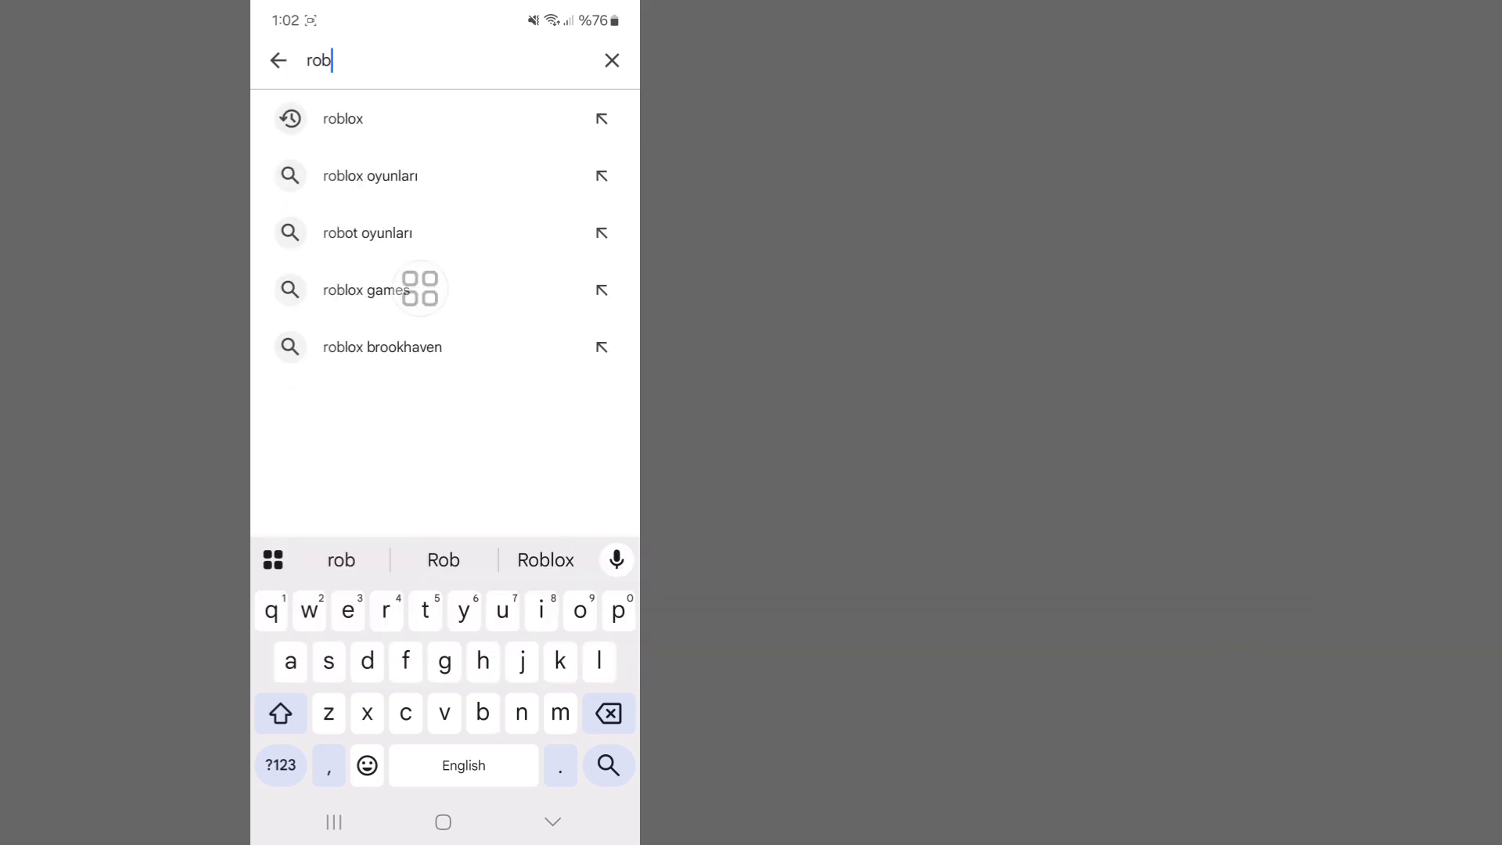
left_click(342, 118)
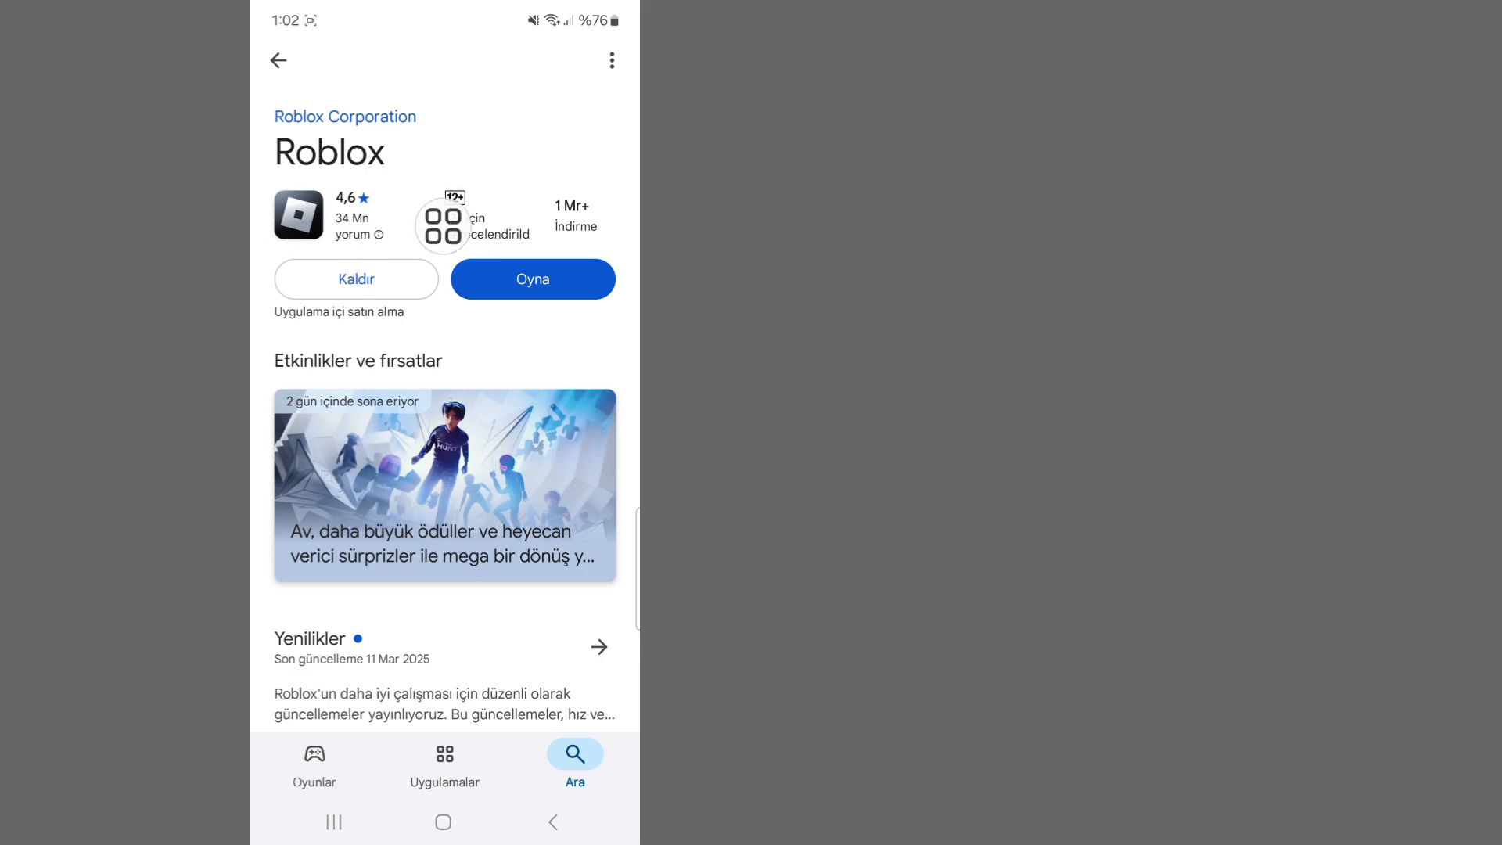
Check Roblox's game info (version 2.664.714, 11 Mar 2025), then go home.
scroll("down", 3)
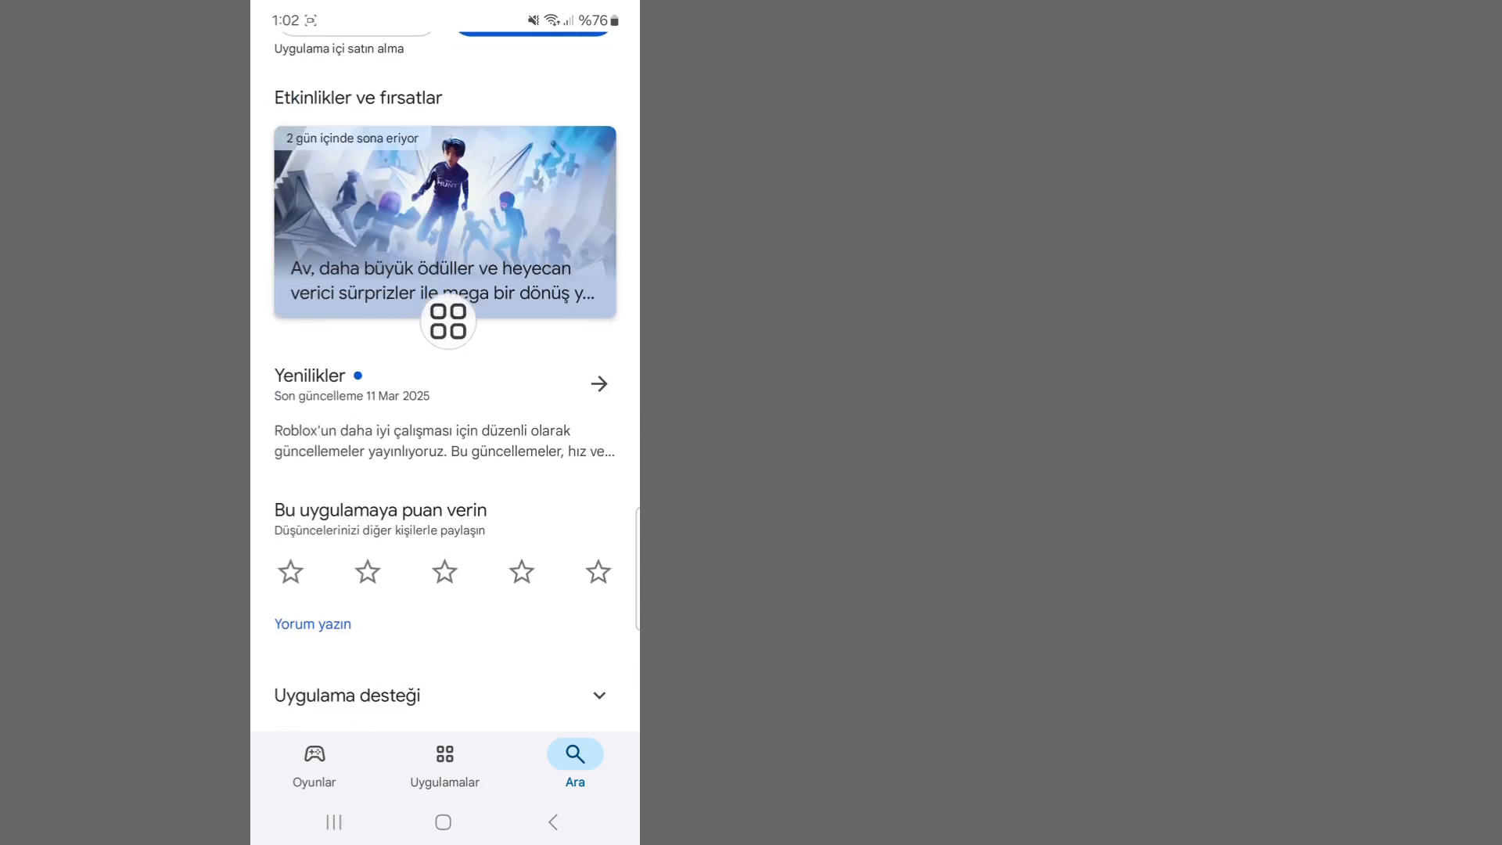
scroll("down", 3)
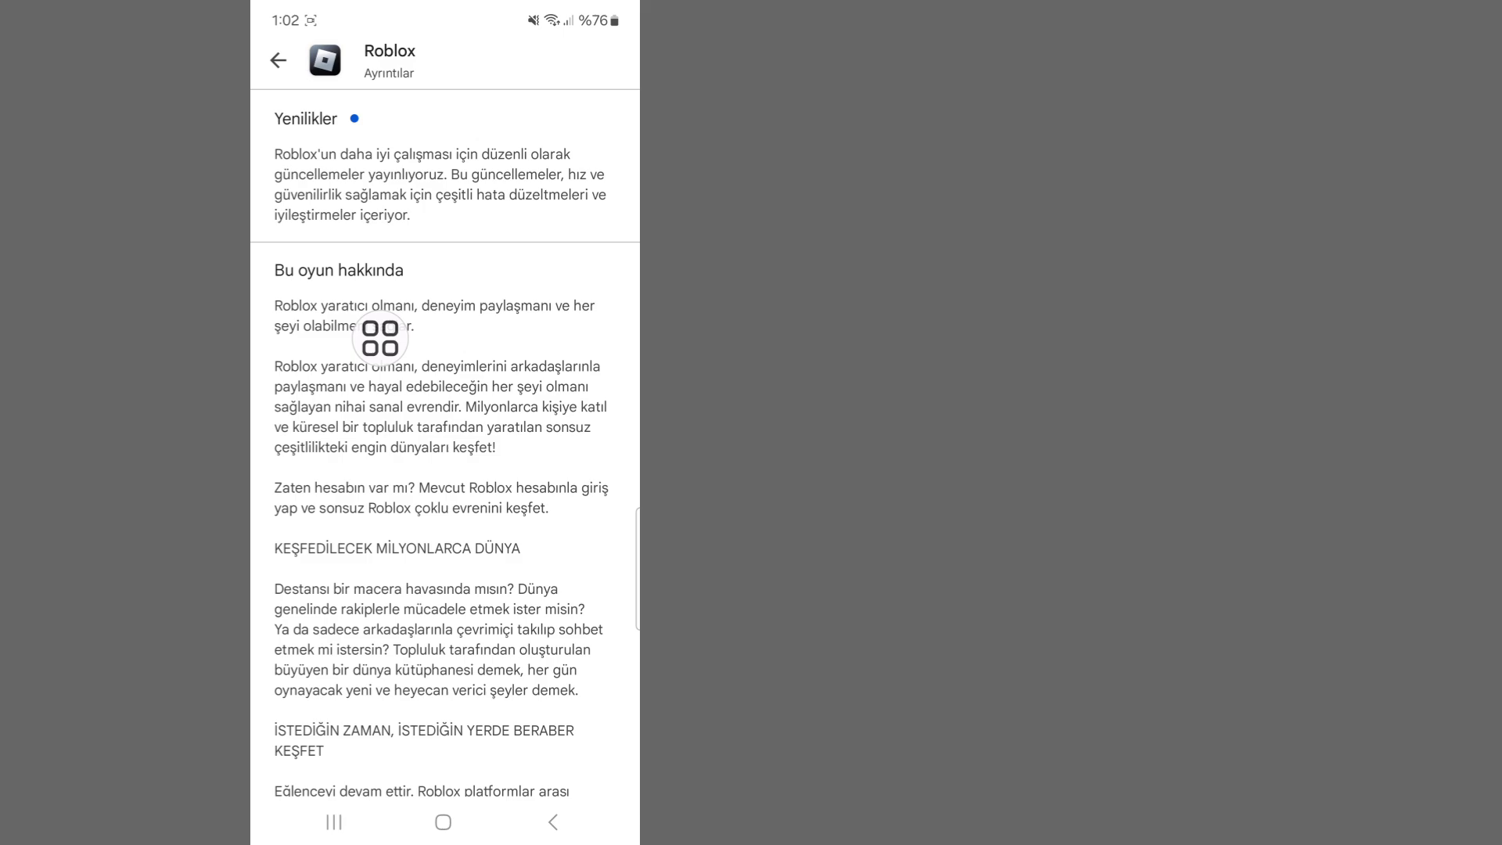
scroll("down", 3)
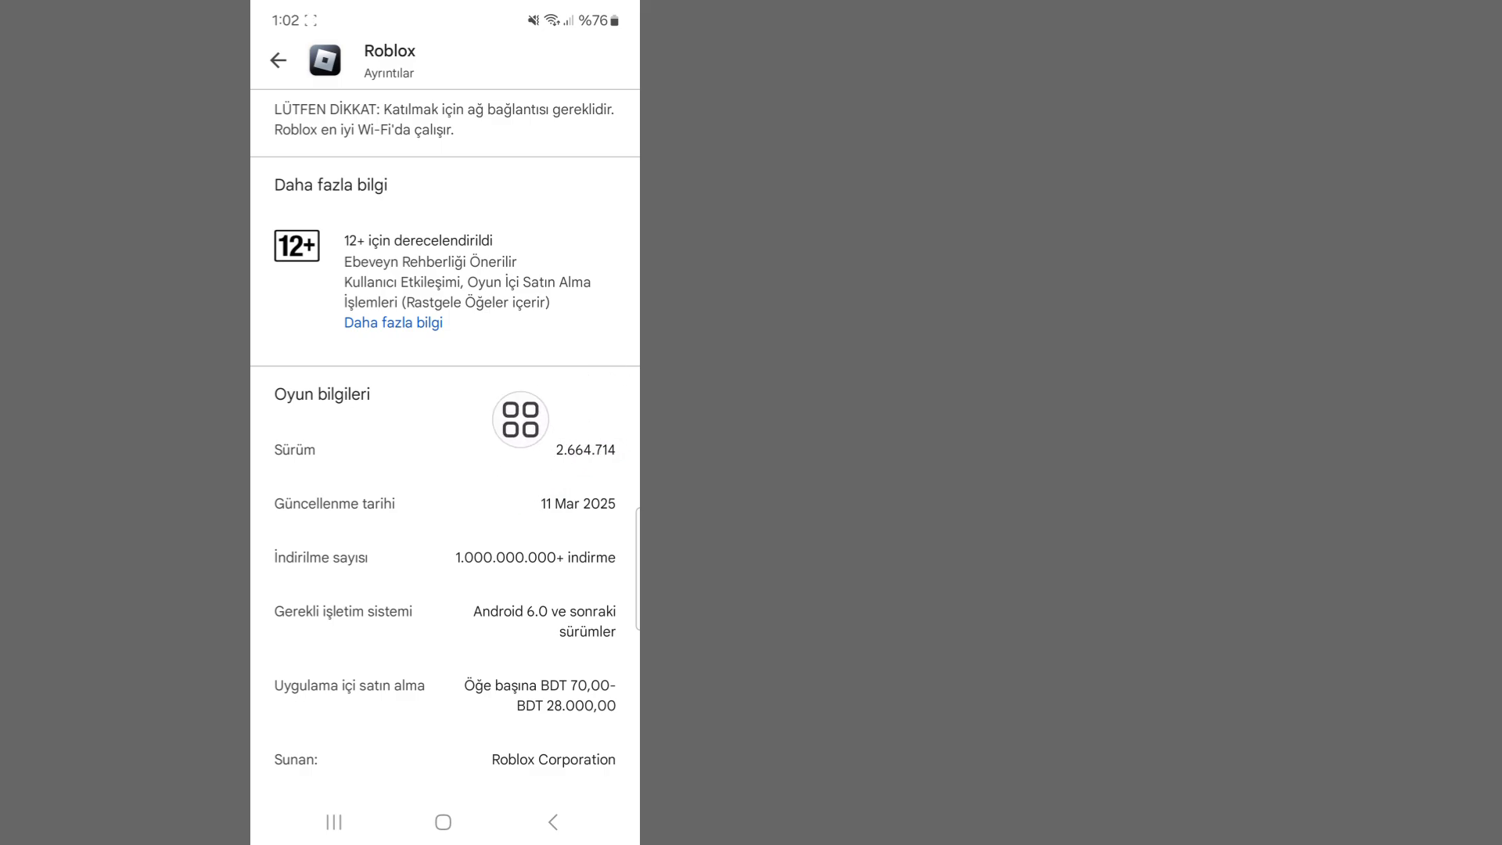
left_click(443, 823)
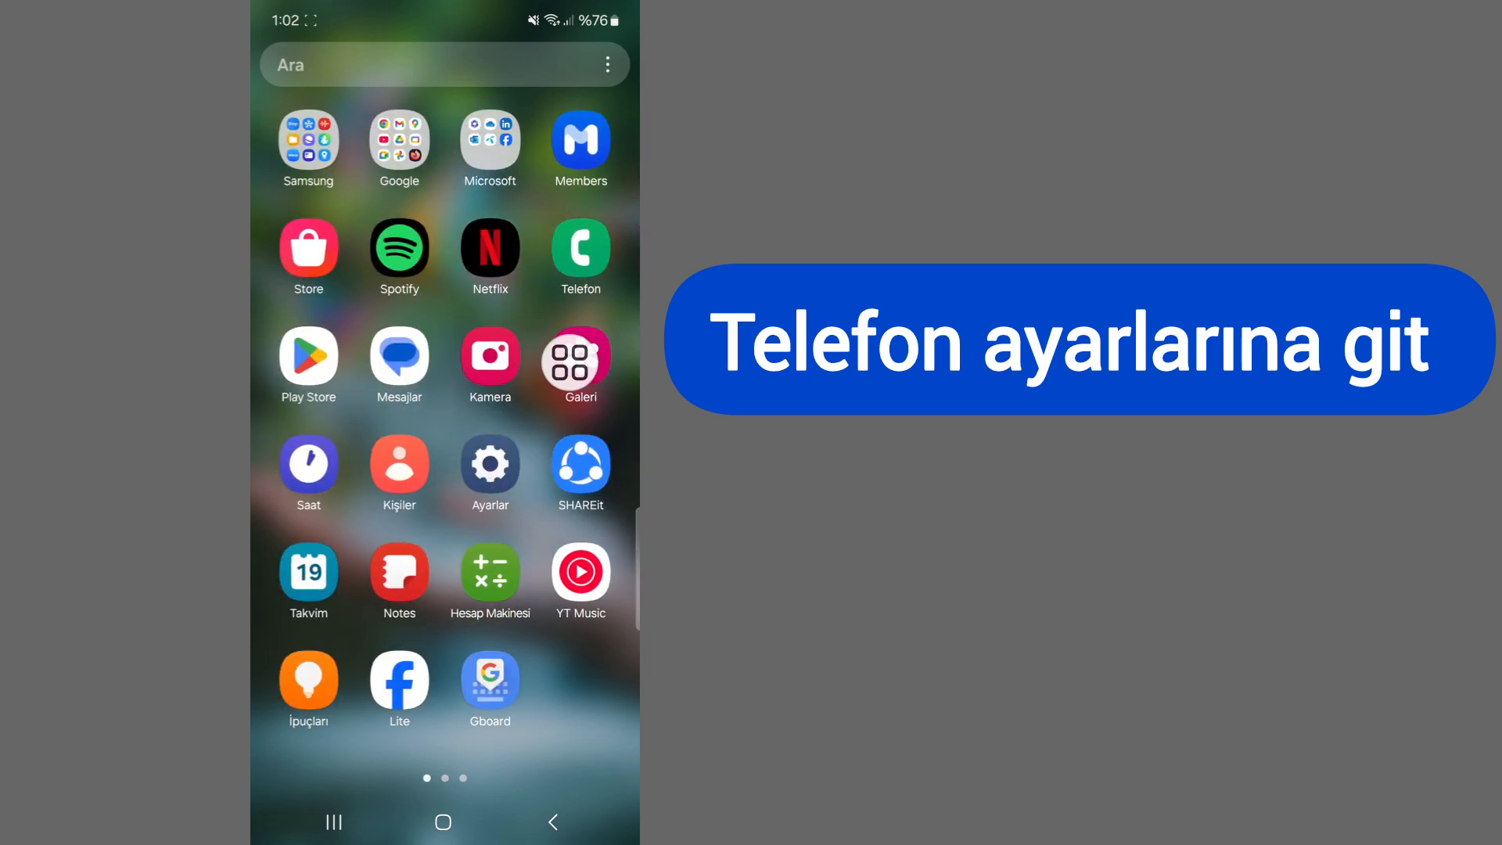
Open Ayarlar and go to Uygulamalar to search installed apps.
left_click(490, 465)
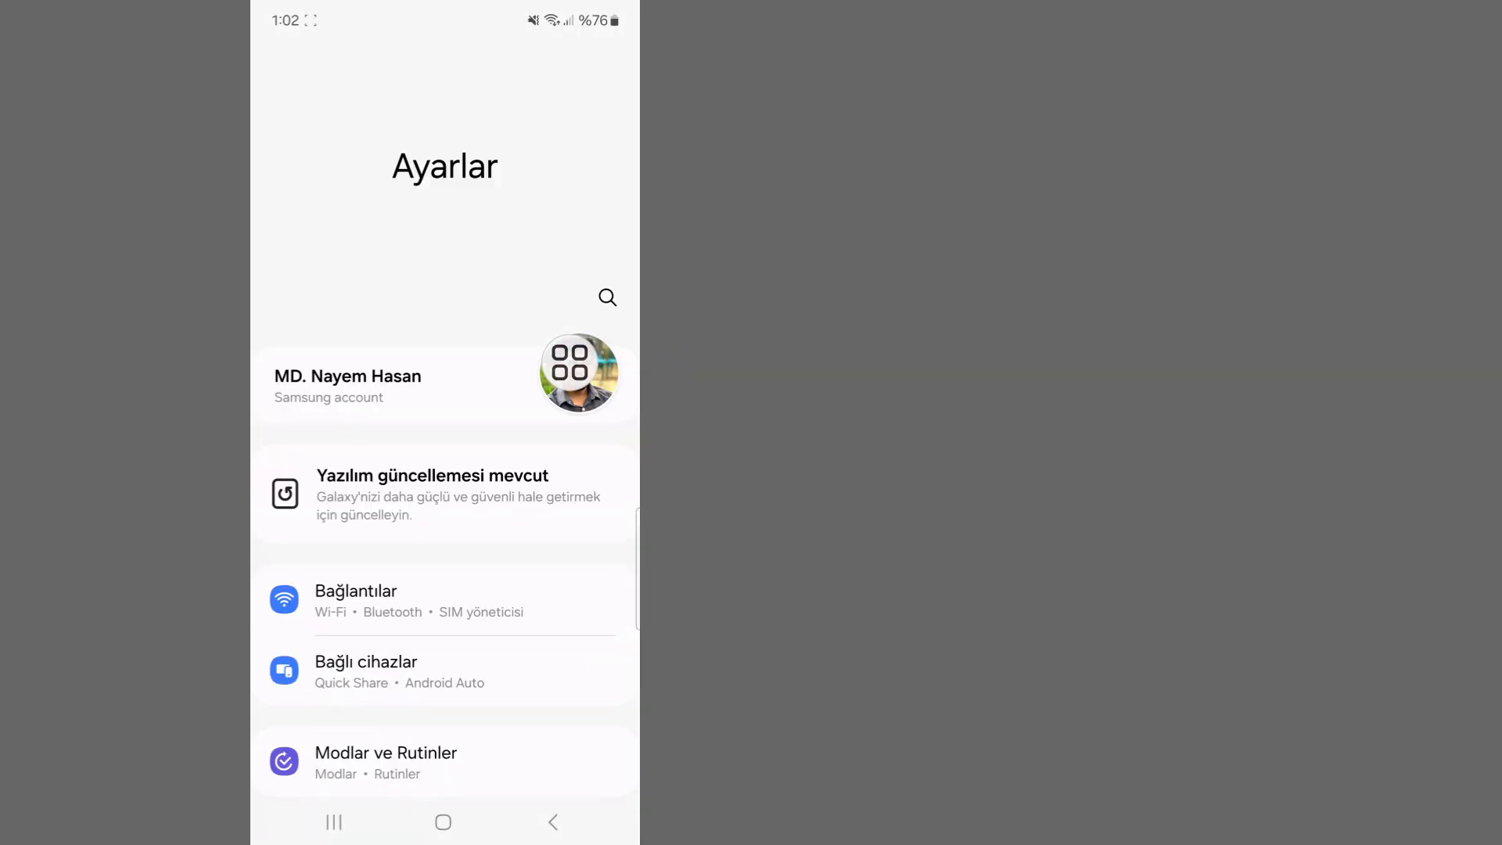
scroll("down", 3)
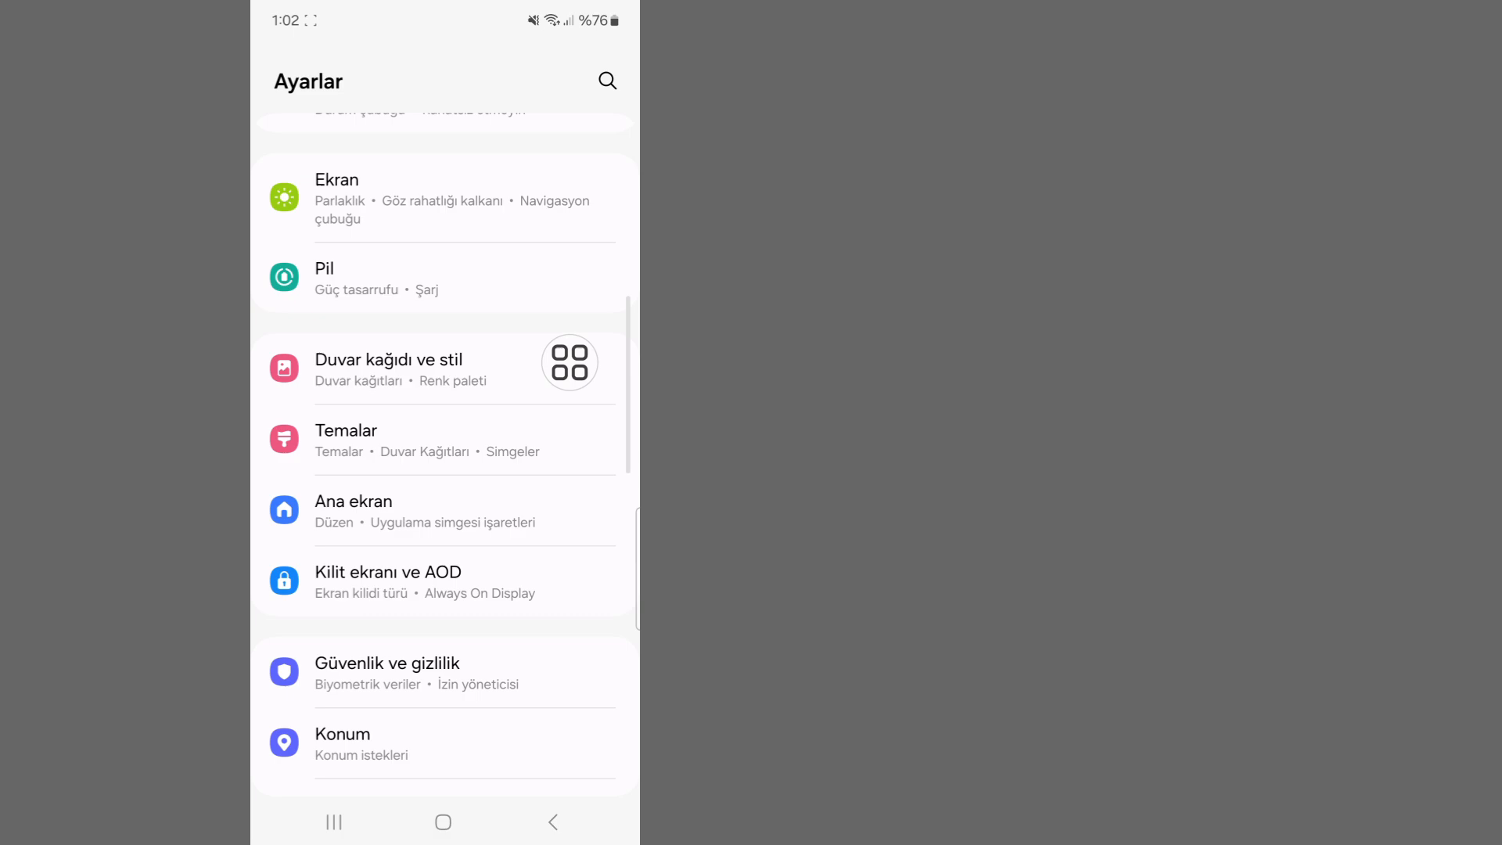
scroll("down", 3)
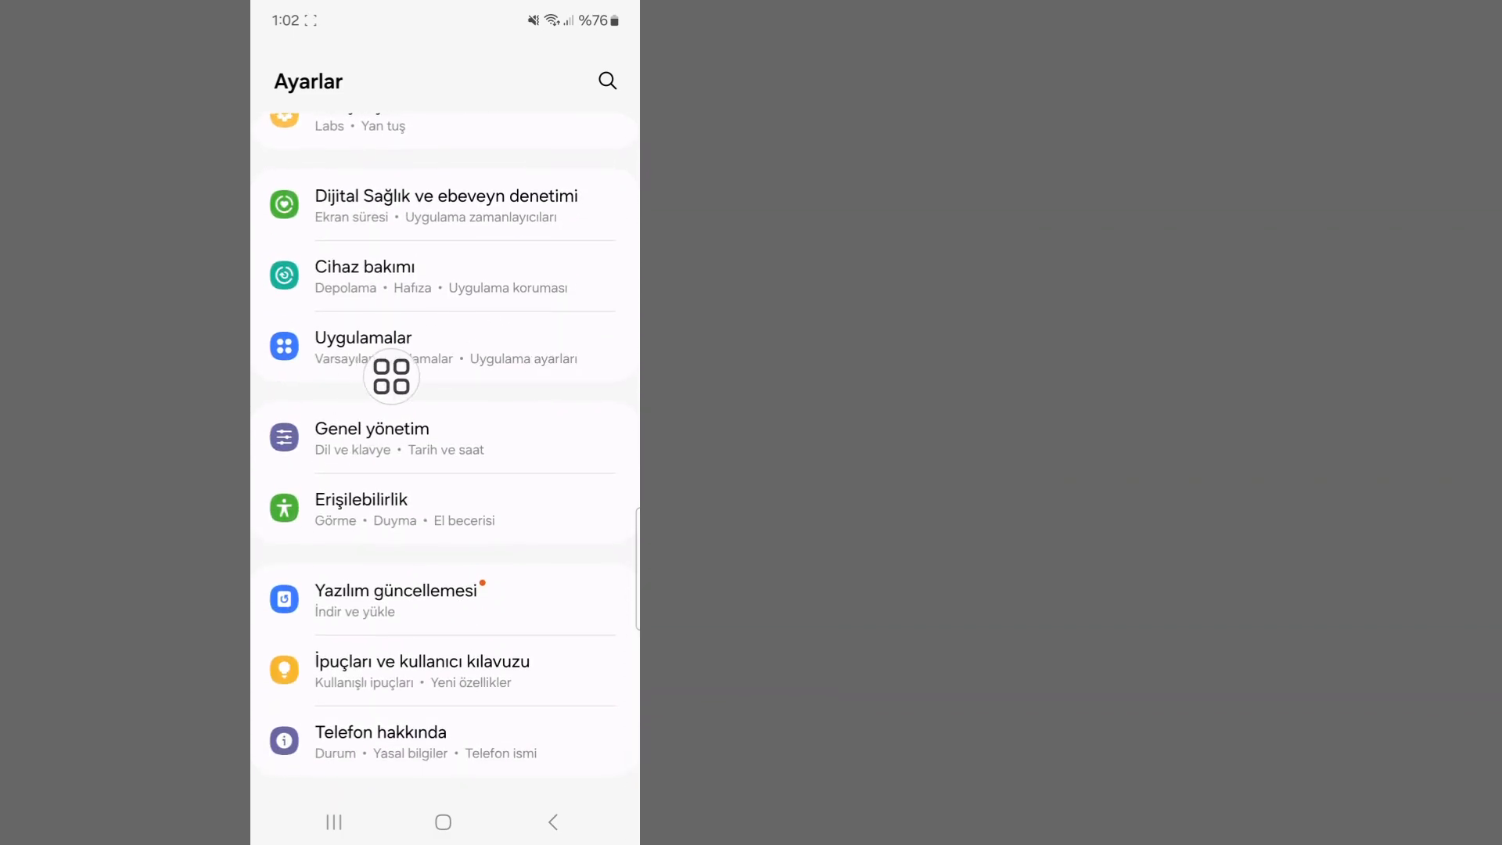
left_click(364, 338)
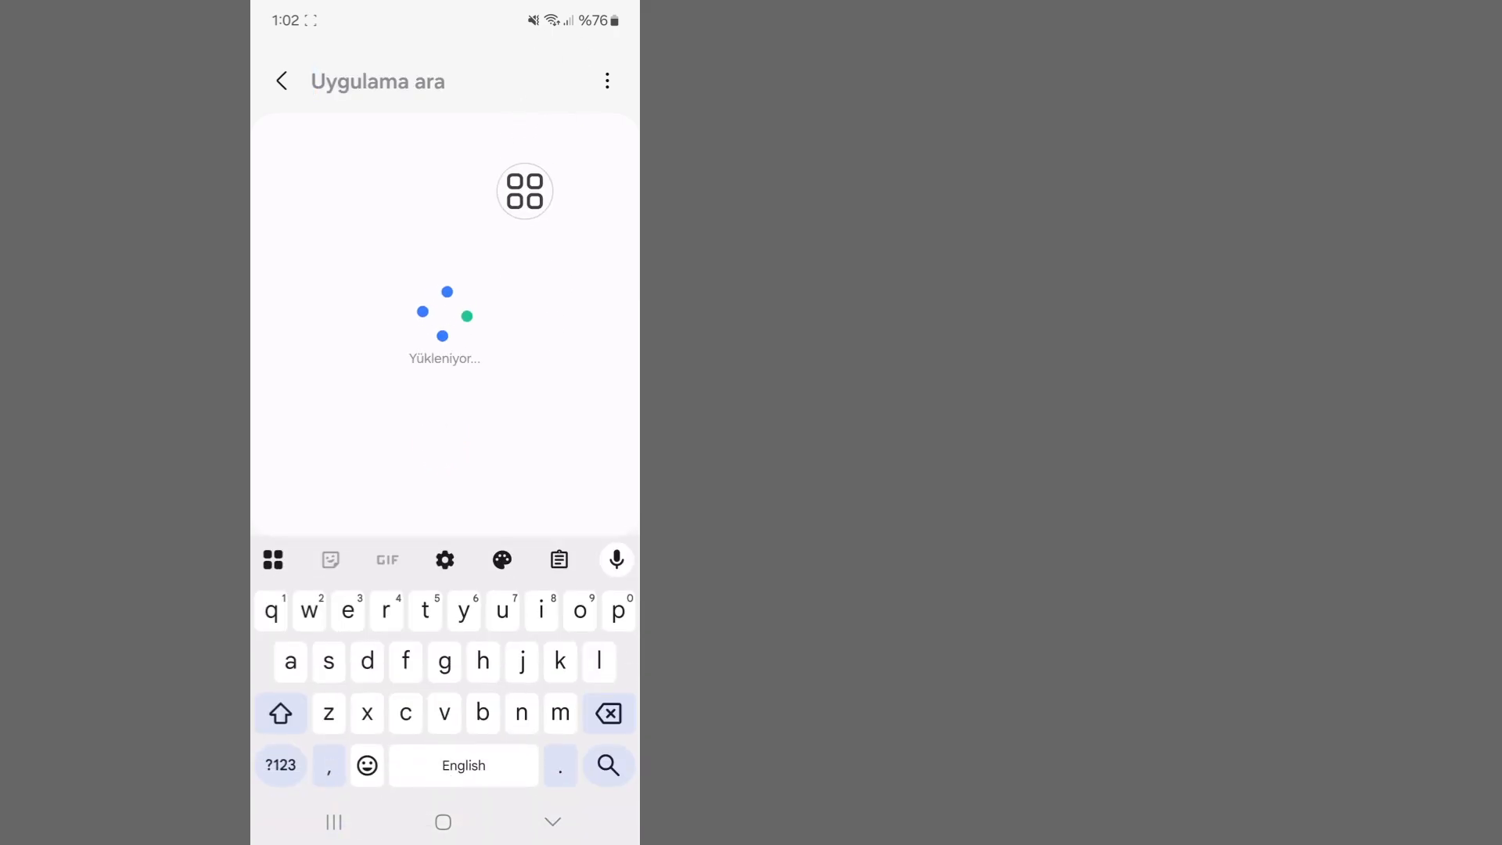
Search apps for 'rob' and open Roblox's App info.
type("rob")
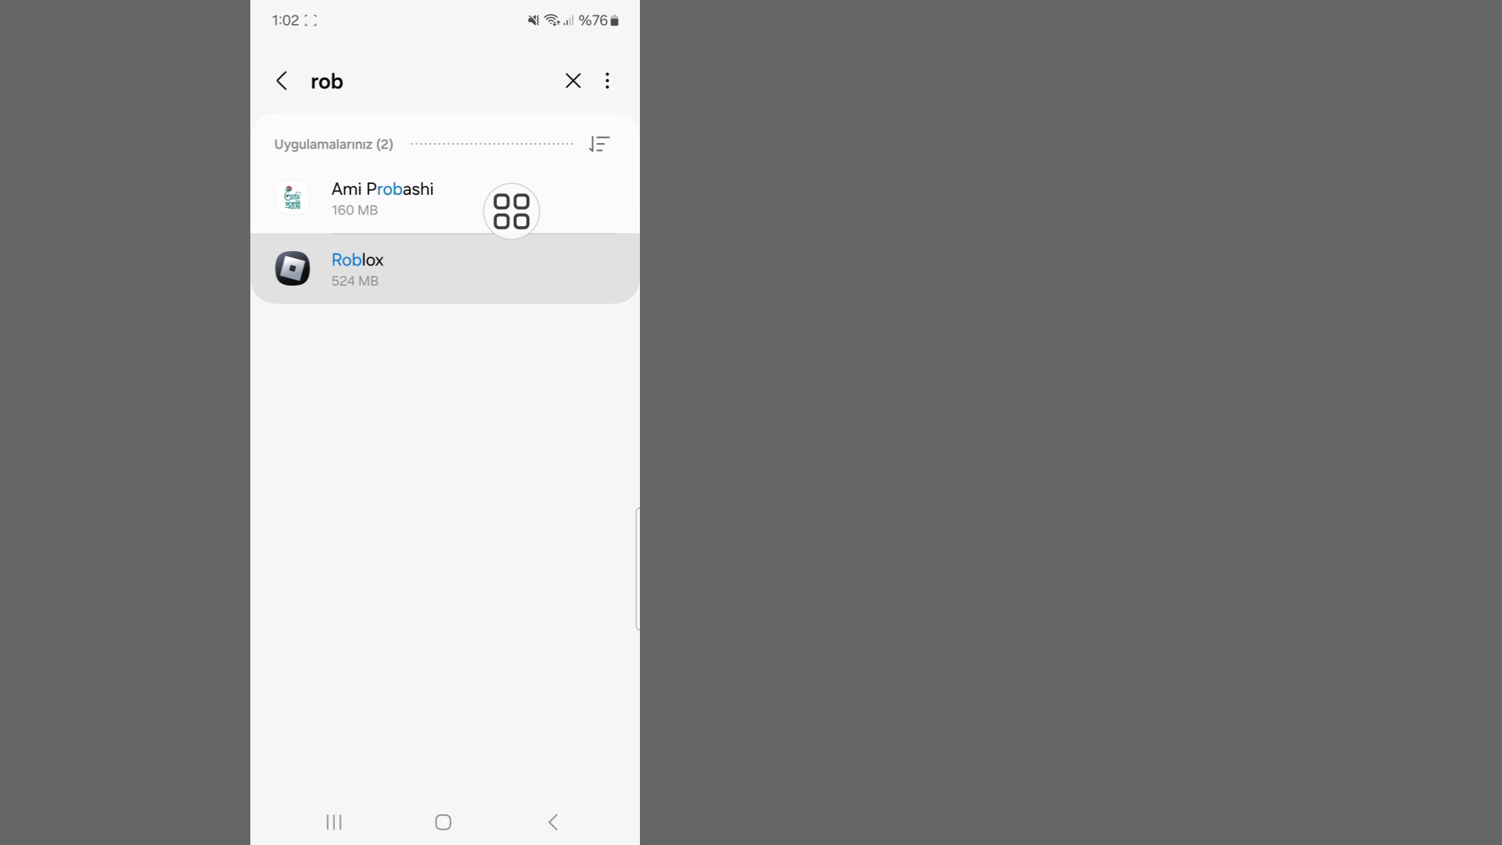
left_click(358, 269)
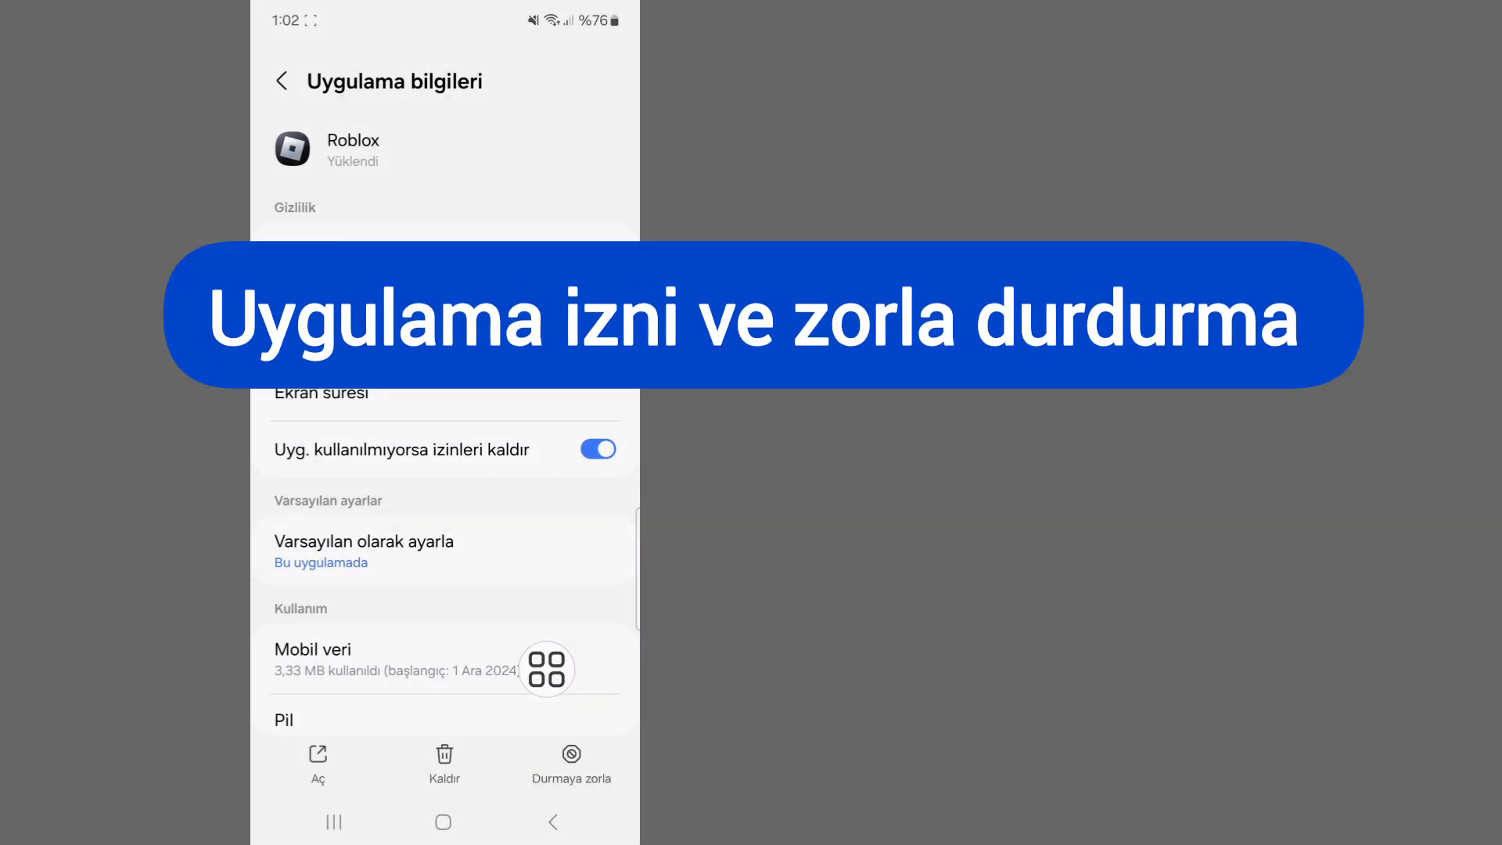
Scroll Roblox's App info past storage and version to reach Bildirimler.
scroll("down", 3)
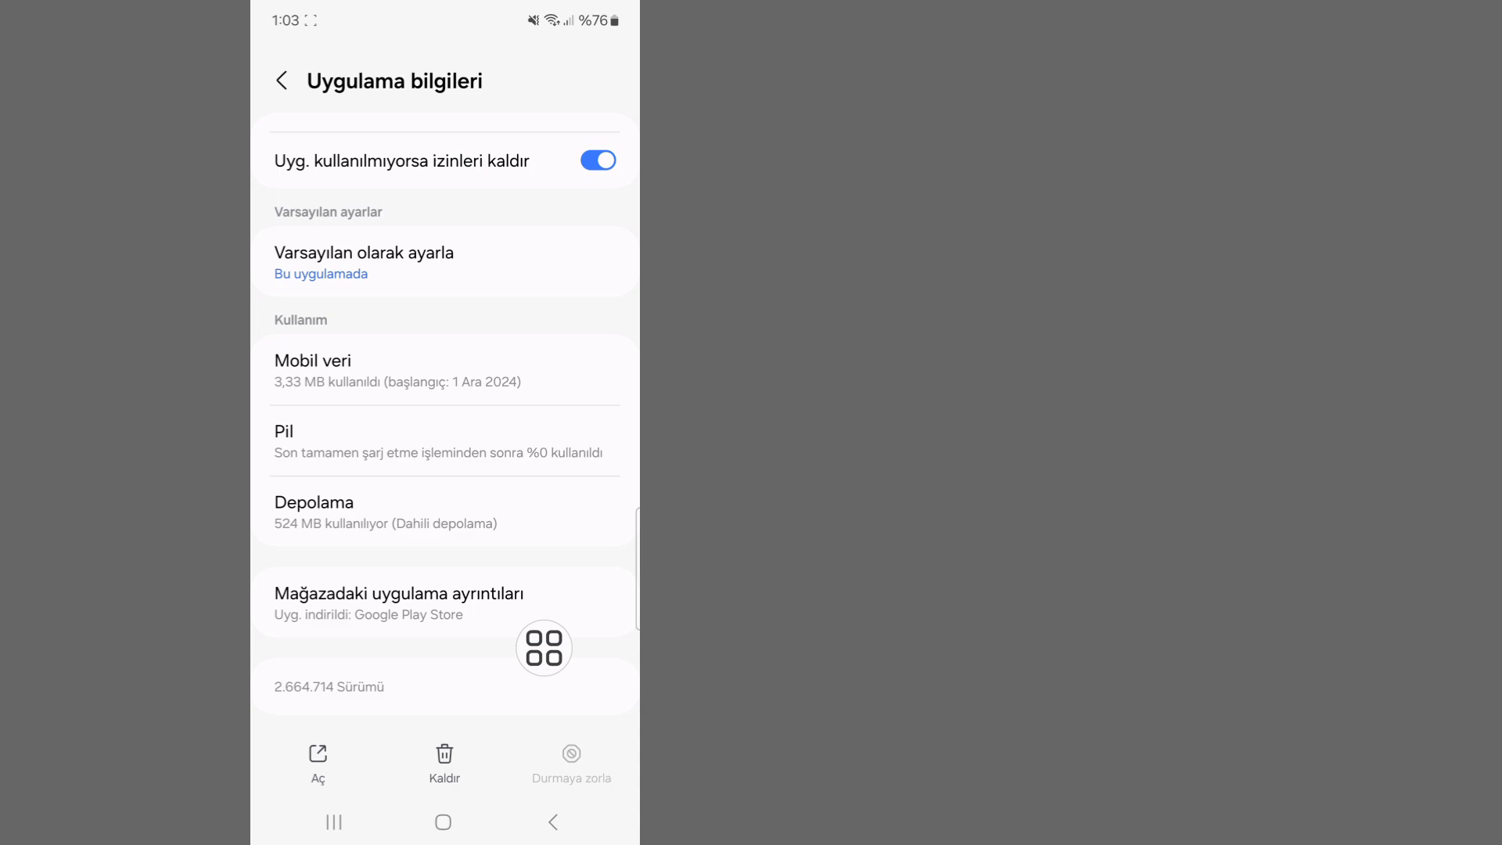
scroll("down", 3)
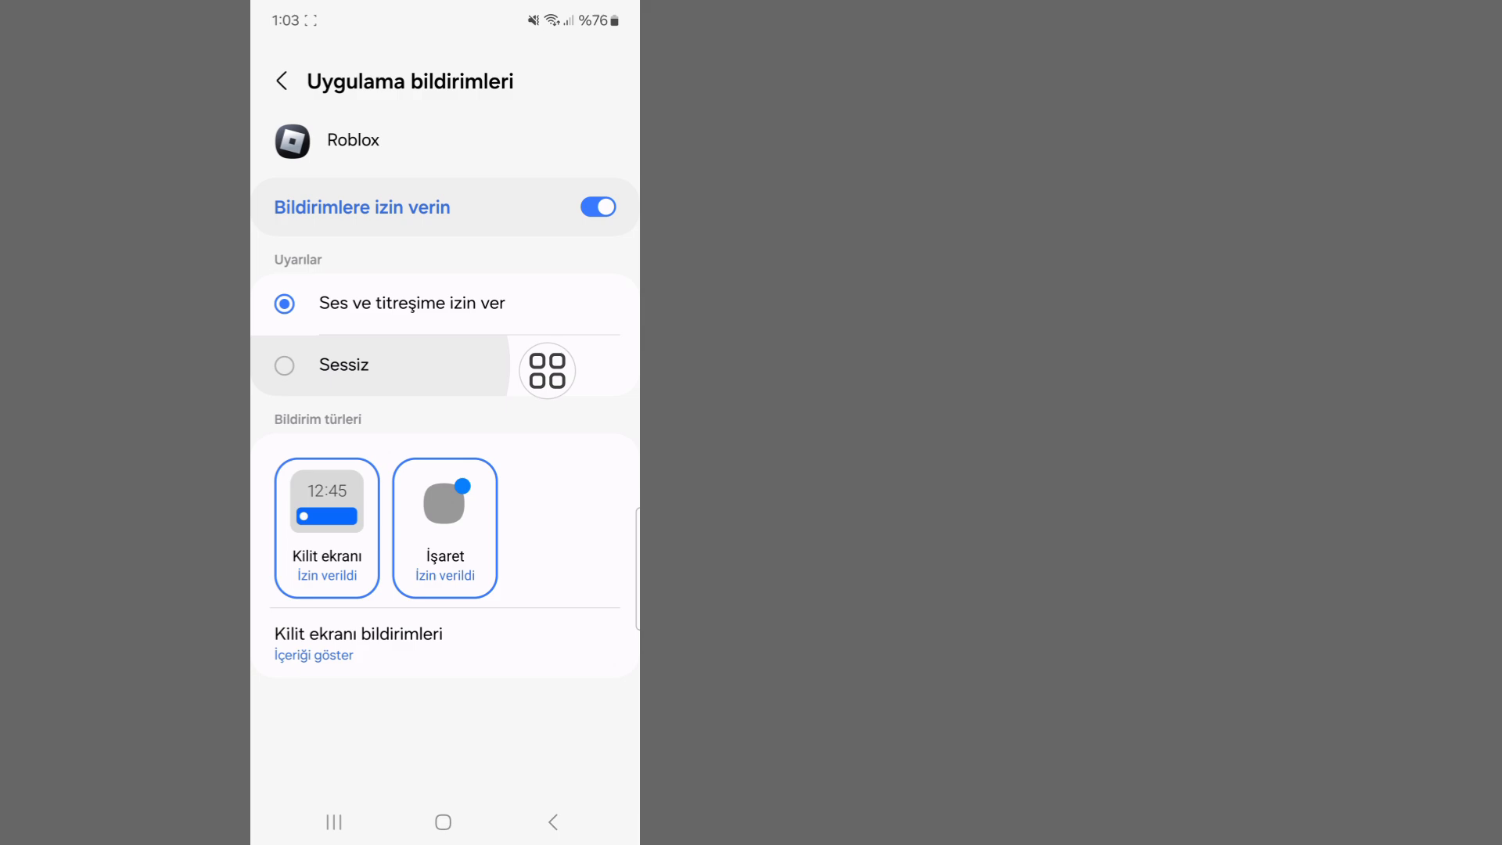
Review Roblox's İzinler, checking the Kişiler and Mikrofon permissions, then return to App info.
left_click(281, 81)
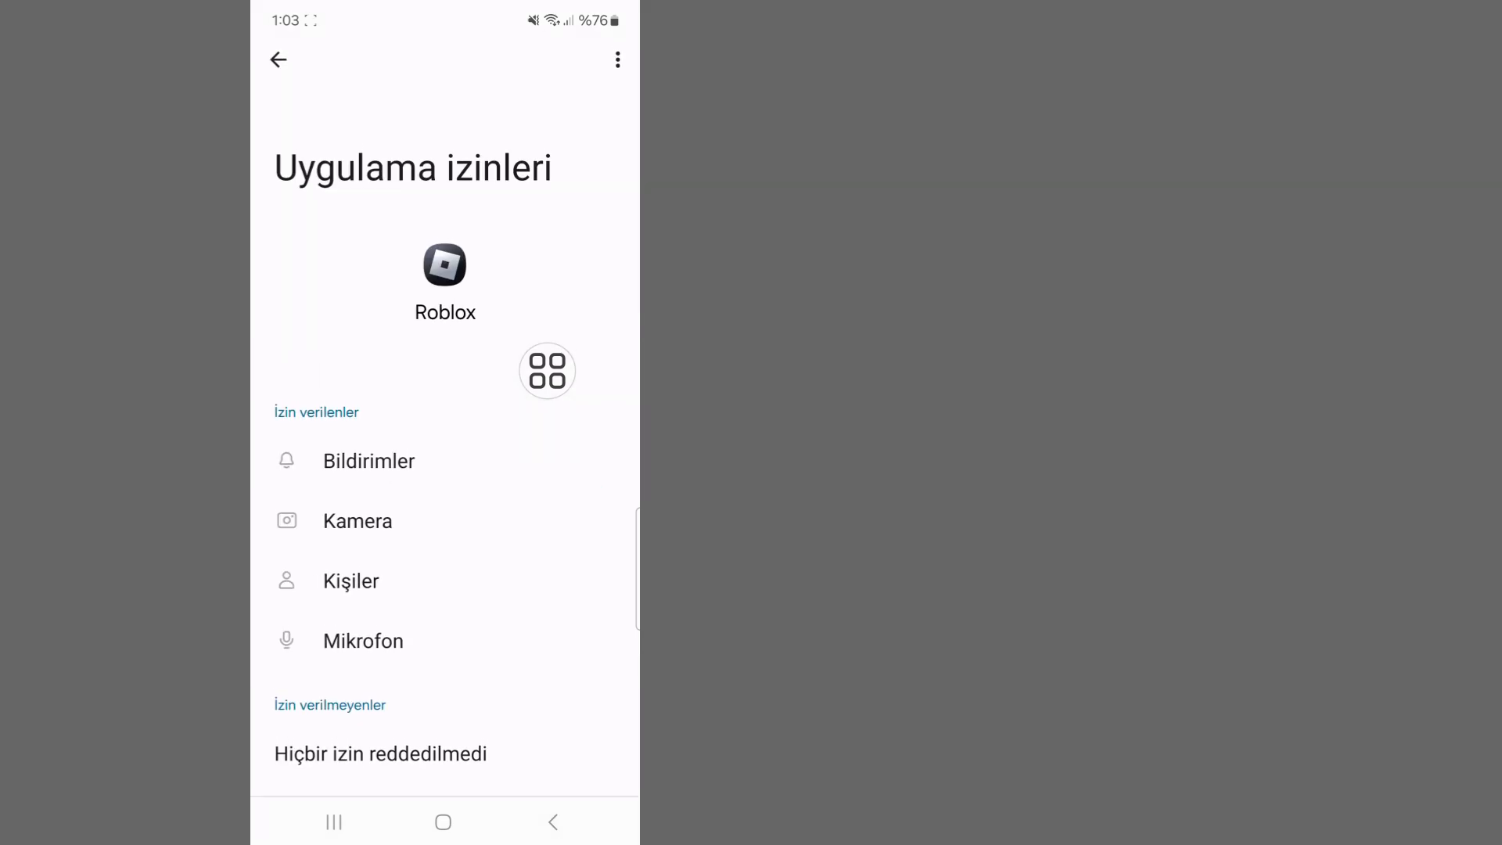
left_click(356, 520)
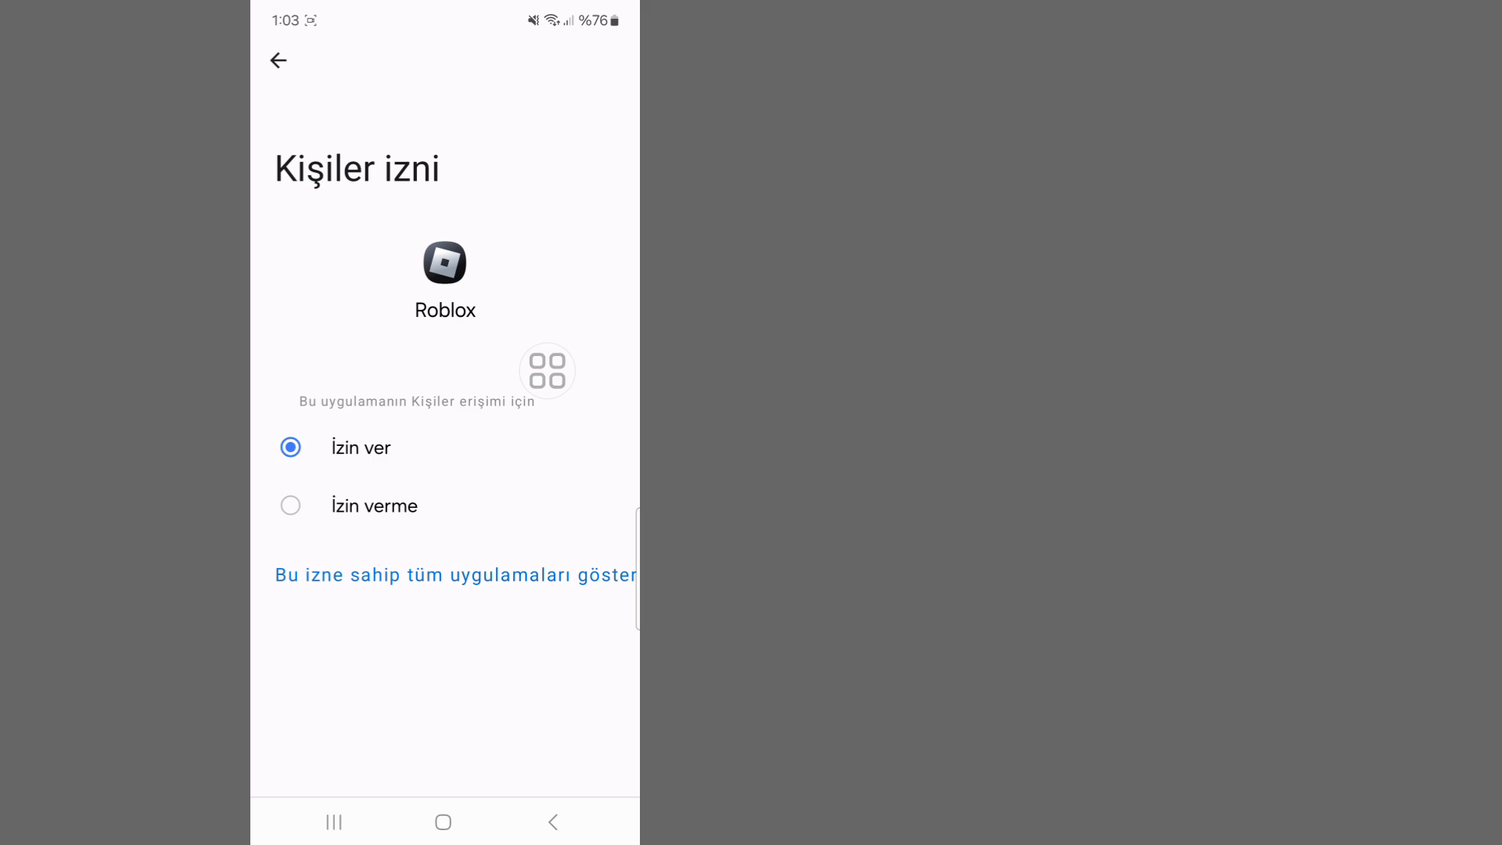
left_click(278, 60)
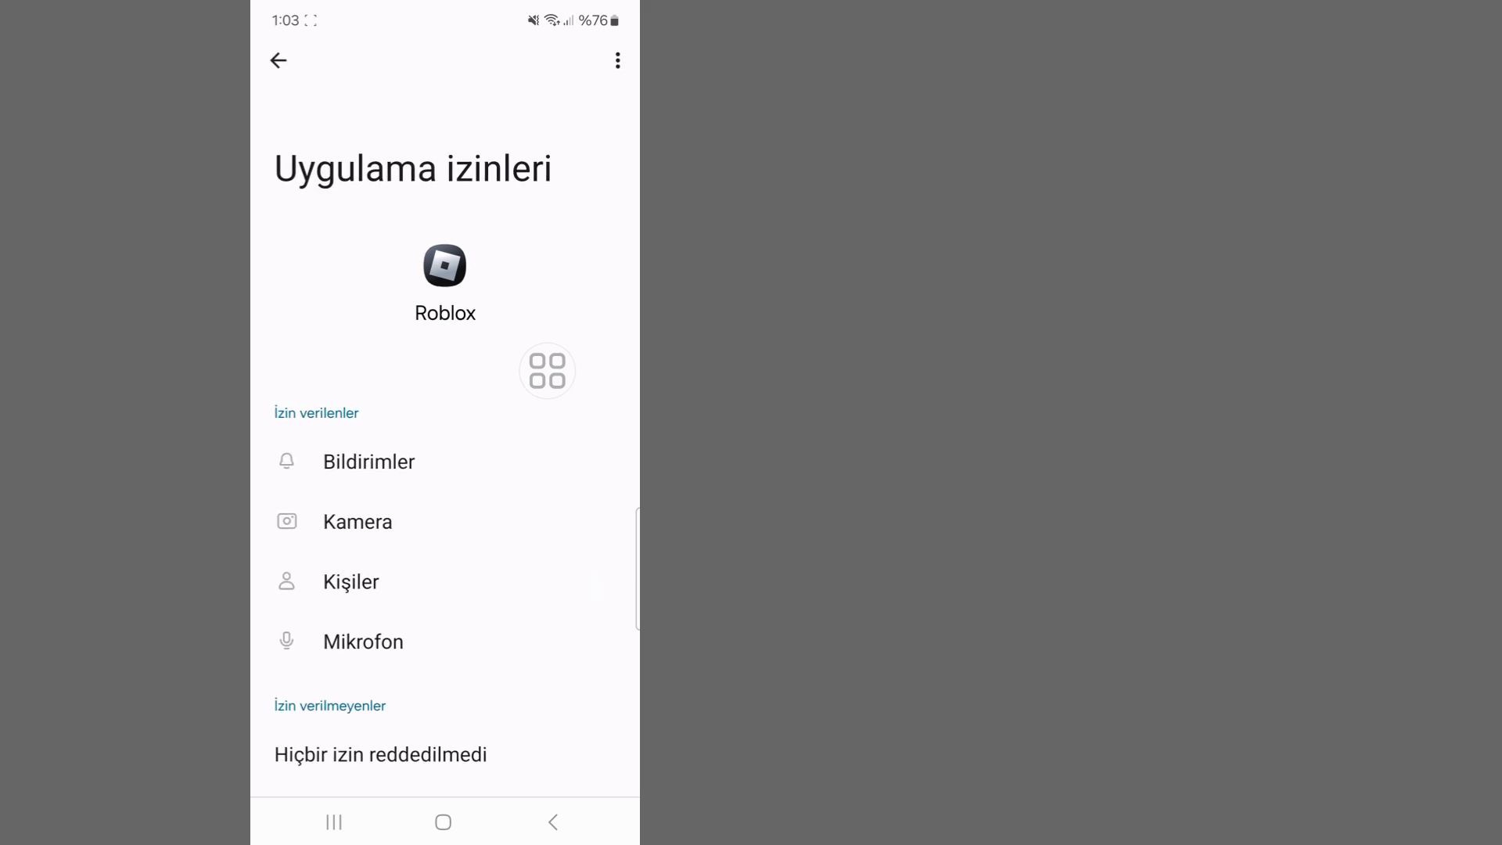
left_click(363, 642)
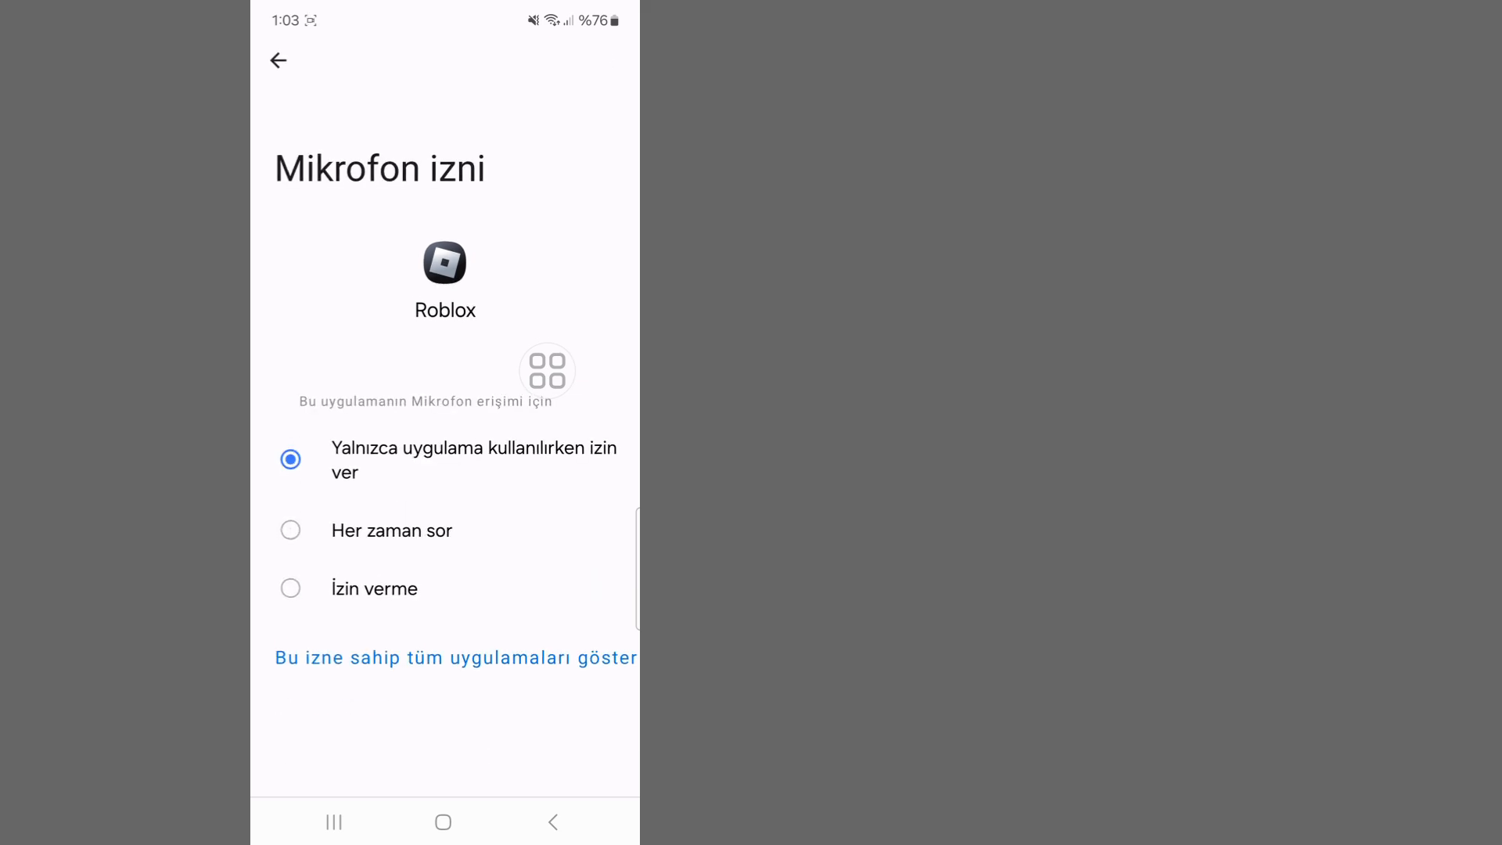
left_click(278, 61)
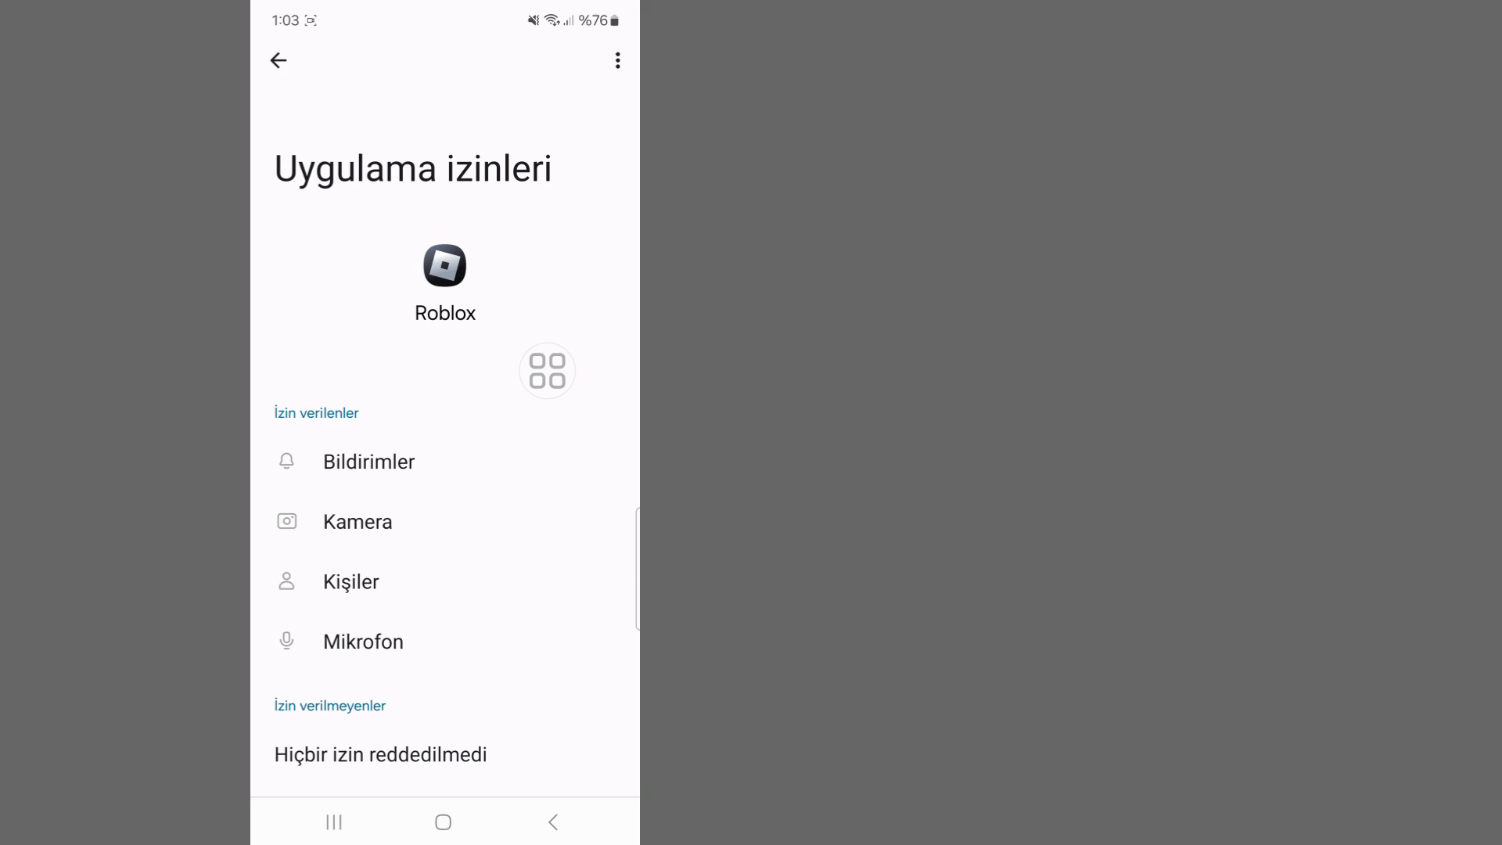
left_click(278, 60)
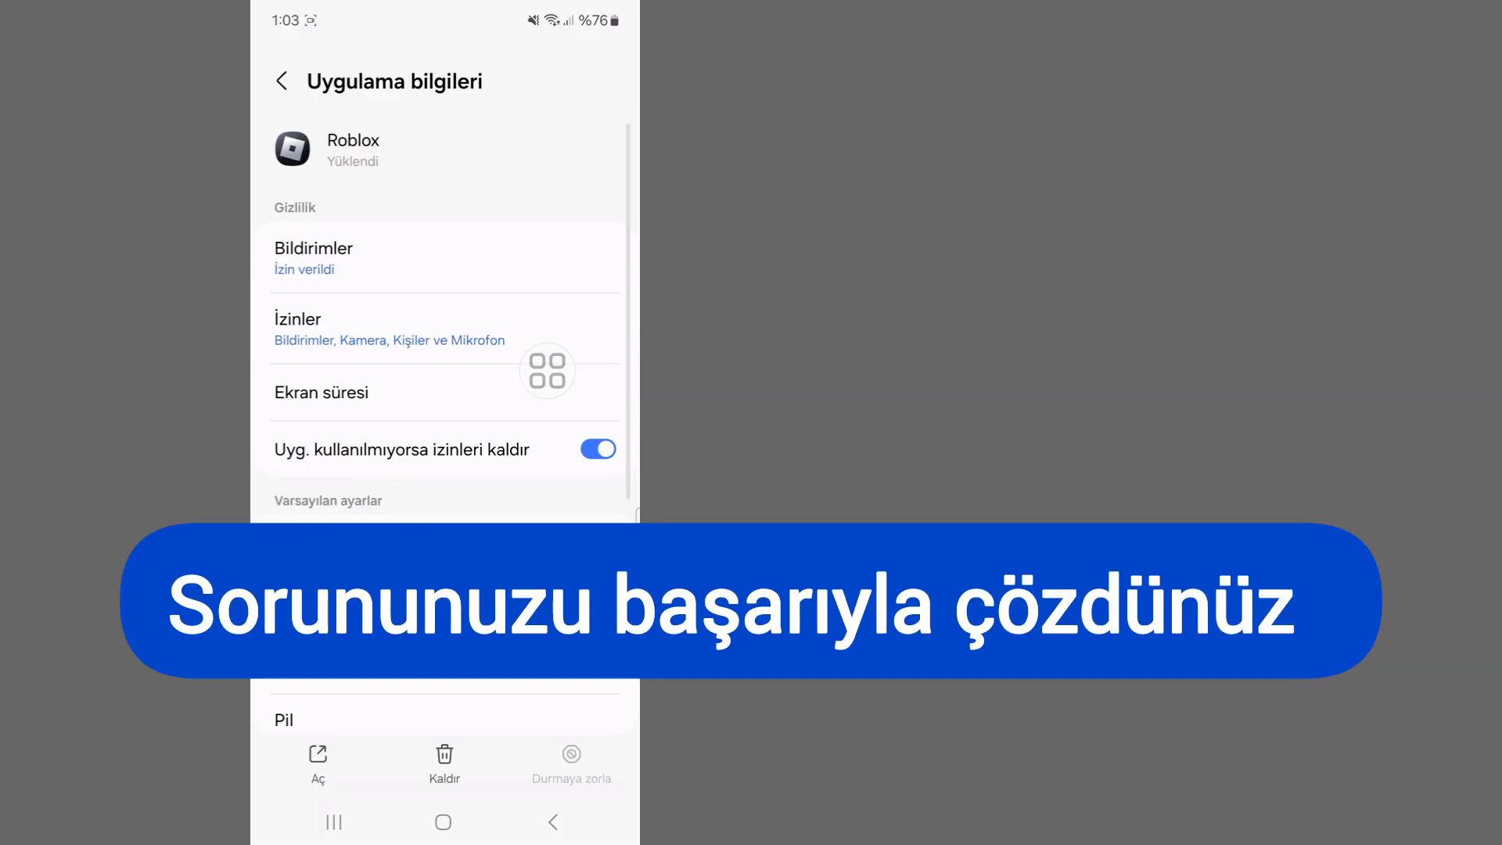